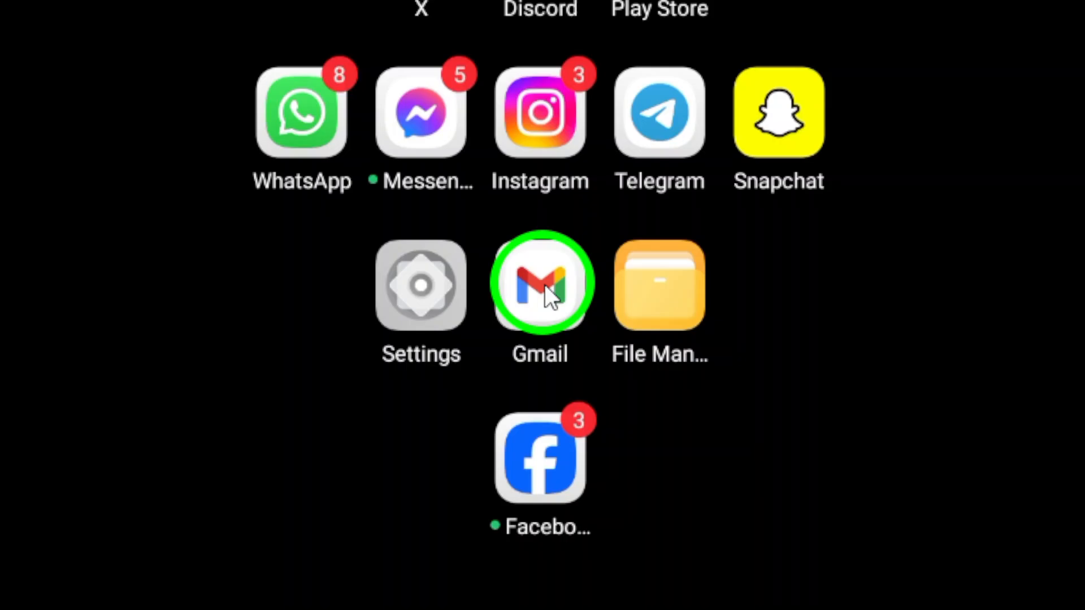
- Launch the Gmail app from the home screen
left_click(540, 284)
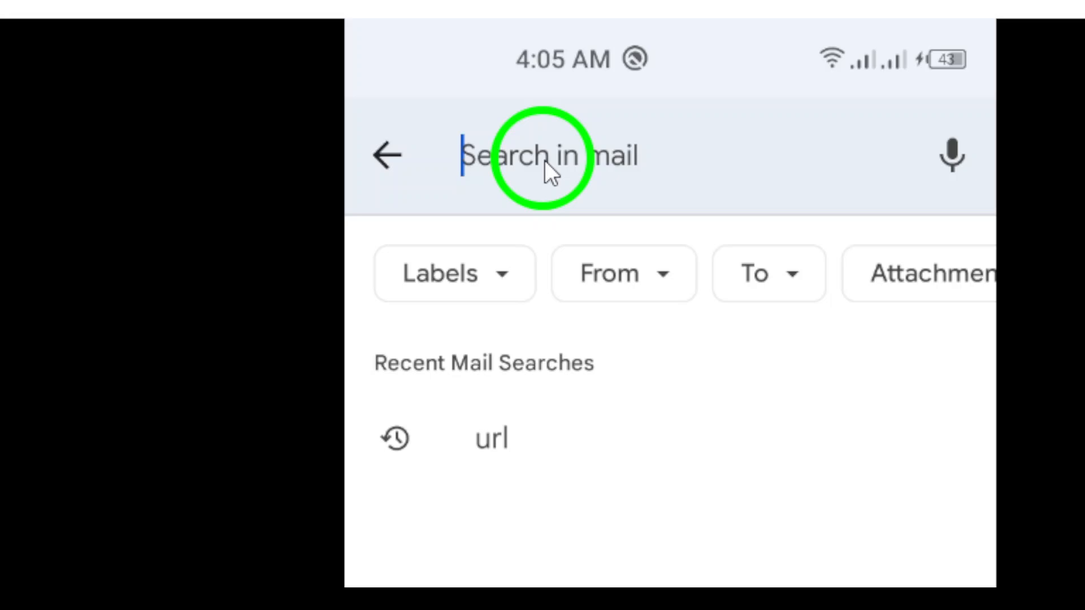
- Search the mail for "asd" so quick results list matching people and messages
type("asd")
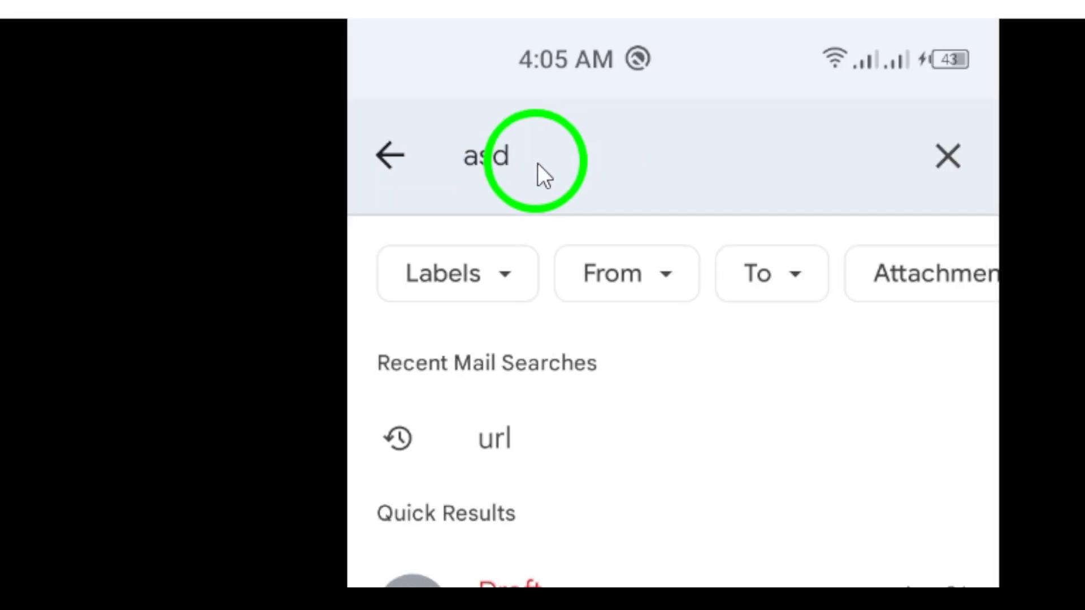